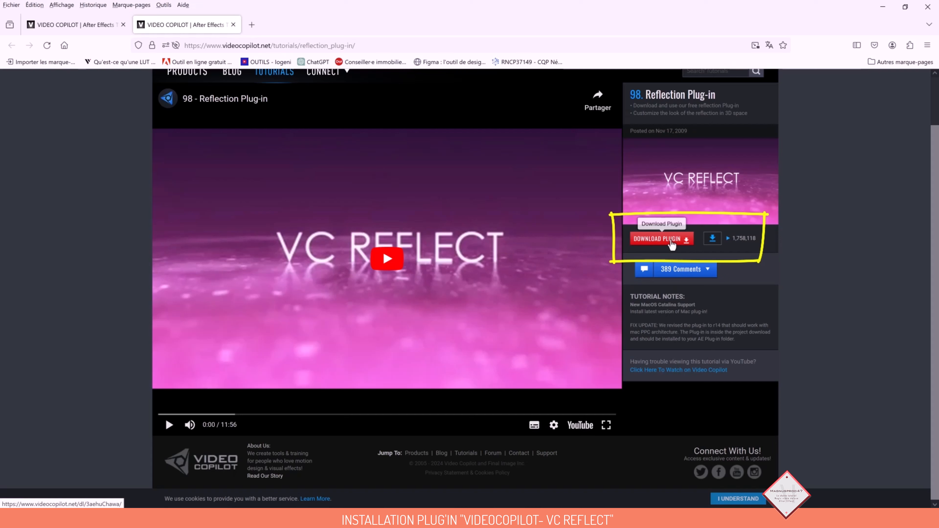
Step: Download the free Reflection plug-in zip from the Video Copilot page
{"action": "left_click", "coordinate": [656, 238]}
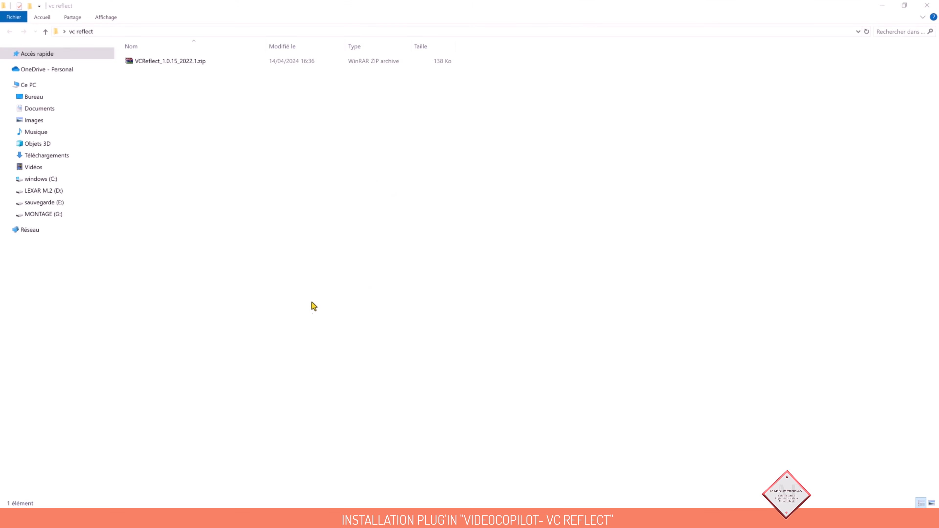
{"action": "mouse_move", "coordinate": [272, 290]}
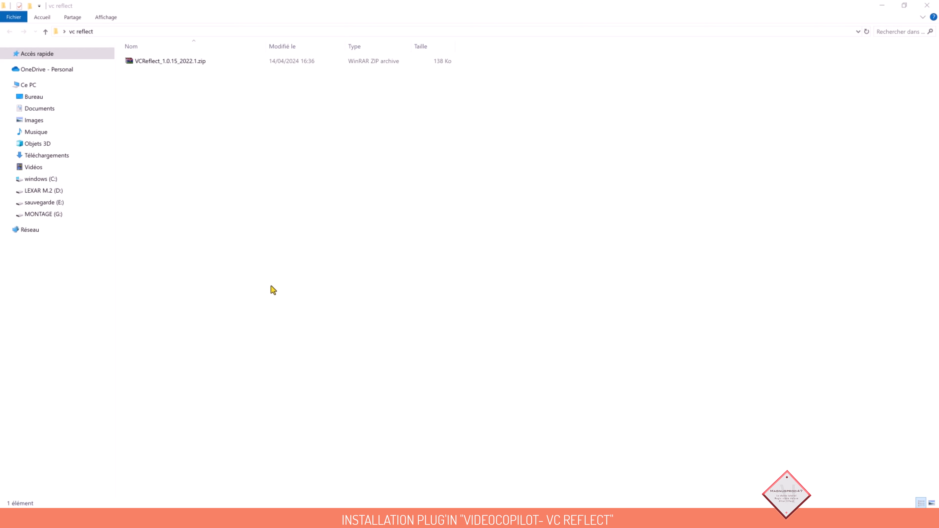
Step: Extract the downloaded VC Reflect zip archive into its current folder
{"action": "left_click", "coordinate": [170, 60]}
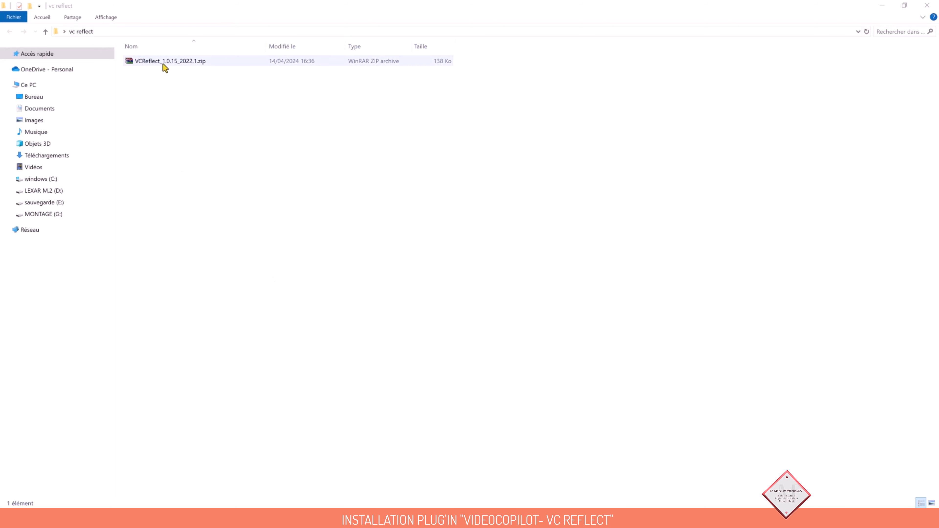
{"action": "right_click", "coordinate": [170, 61]}
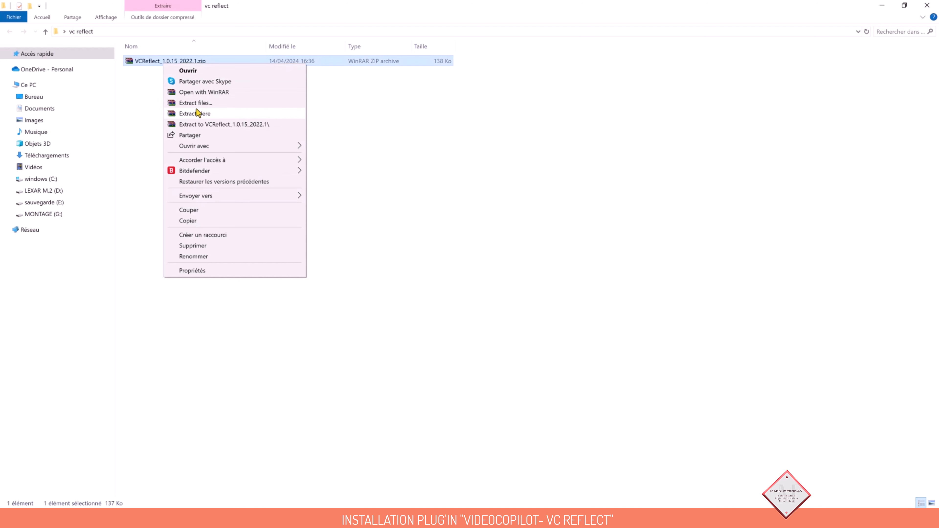
{"action": "left_click", "coordinate": [195, 113]}
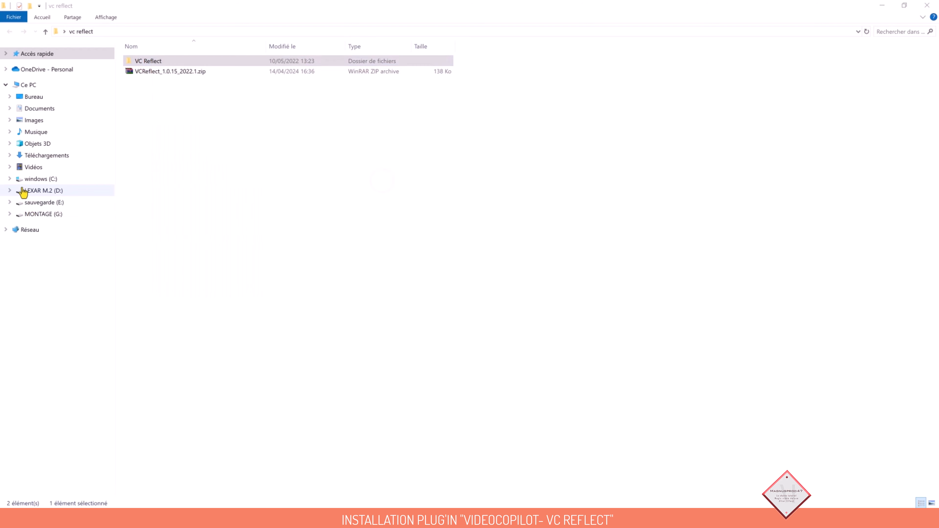
Step: Navigate to C: > Programmes > Adobe > Adobe After Effects 2024 > Support Files > Plug-ins
{"action": "left_click", "coordinate": [41, 179]}
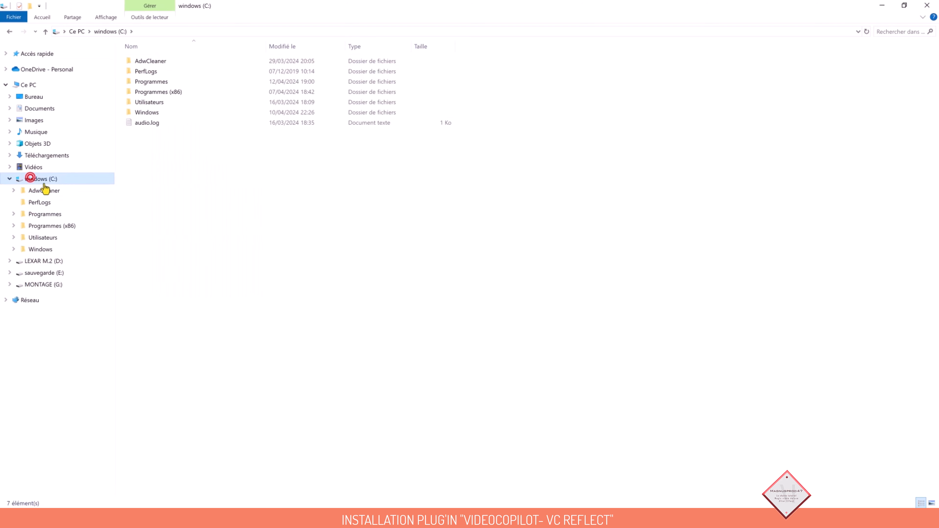
{"action": "double_click", "coordinate": [151, 82]}
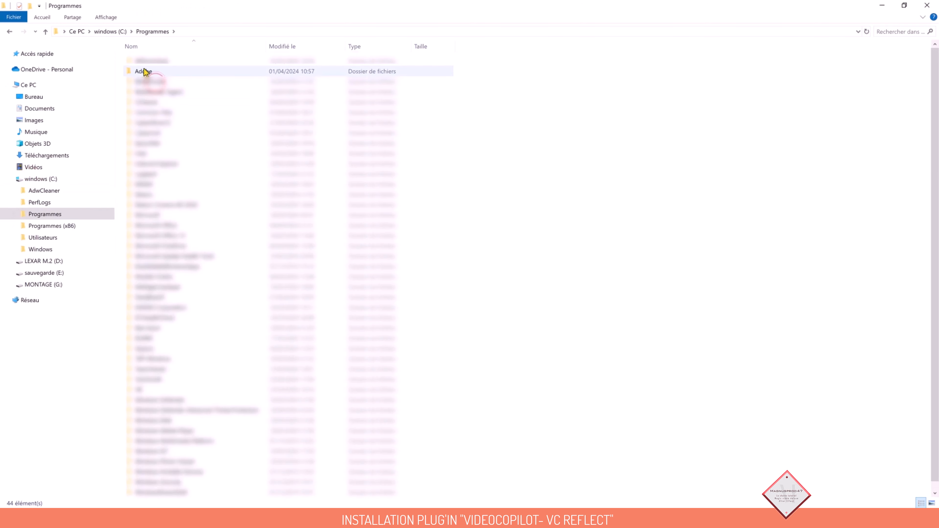
{"action": "double_click", "coordinate": [144, 72]}
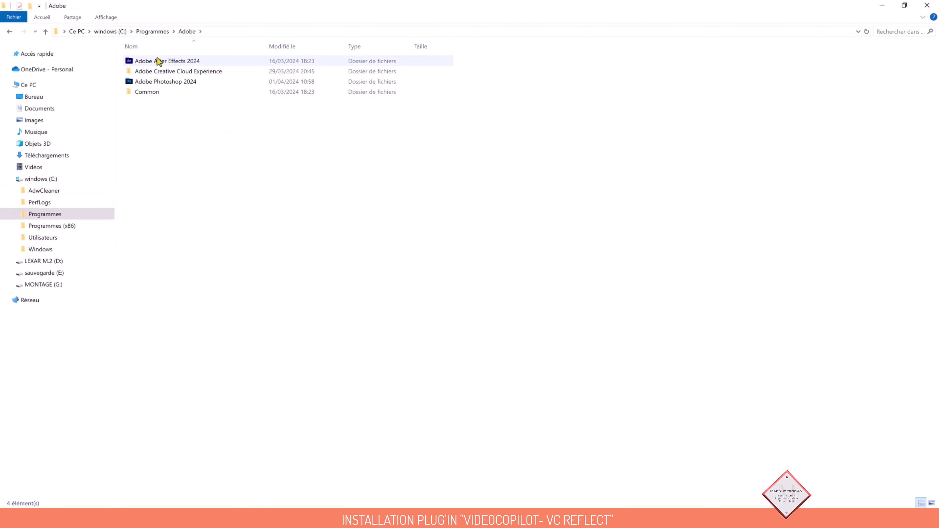
{"action": "double_click", "coordinate": [168, 61]}
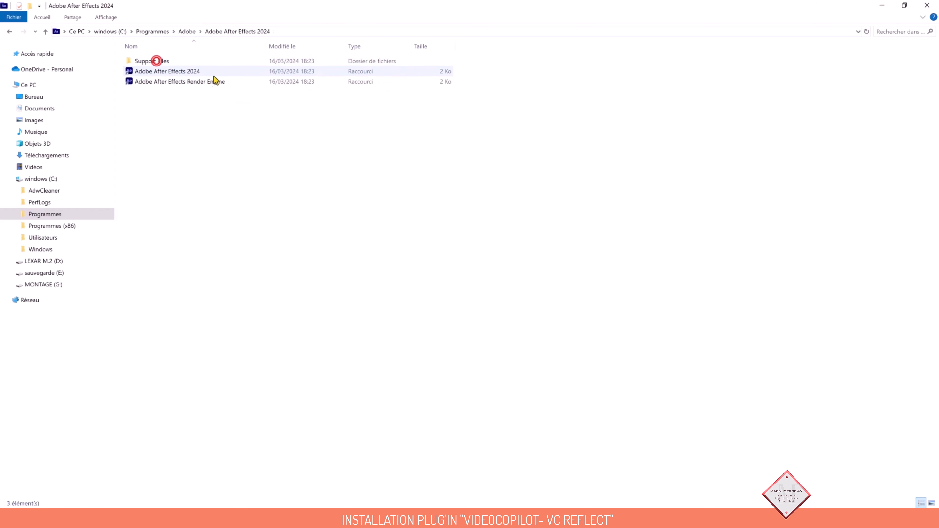
{"action": "double_click", "coordinate": [151, 61]}
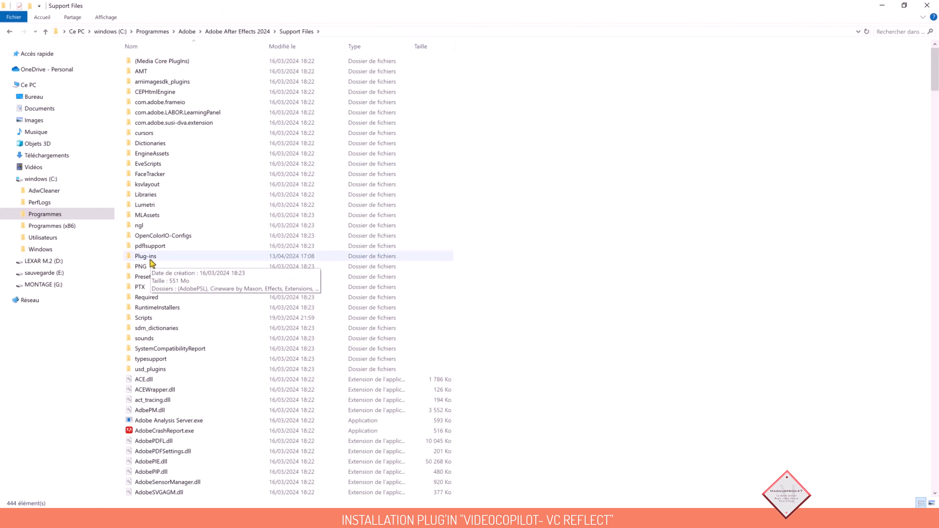
{"action": "double_click", "coordinate": [146, 256]}
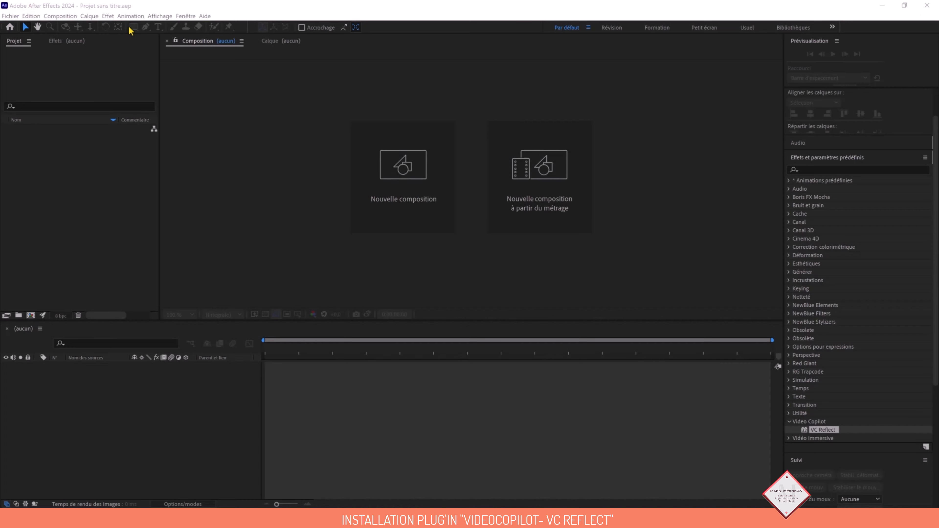
{"action": "mouse_move", "coordinate": [358, 85]}
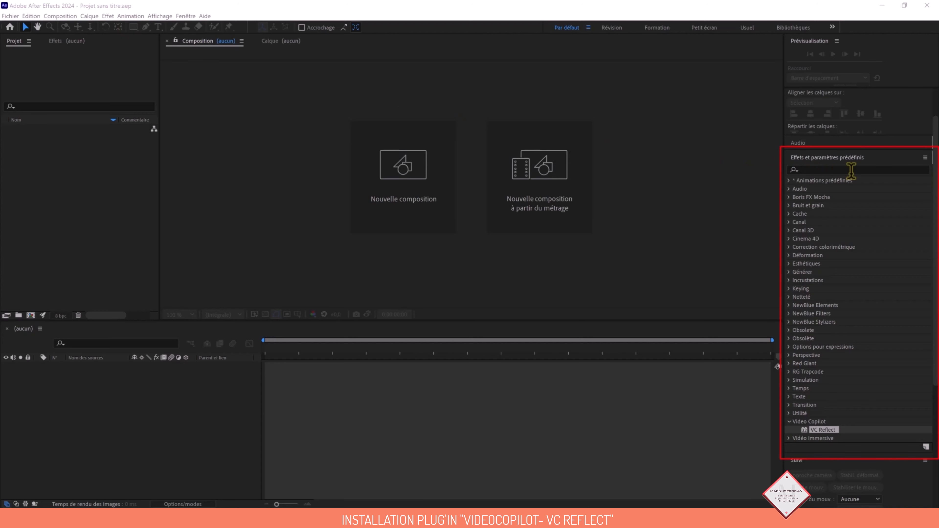
Step: Show the Effects & Presets panel and search 'vc' to find VC Reflect
{"action": "left_click", "coordinate": [185, 15]}
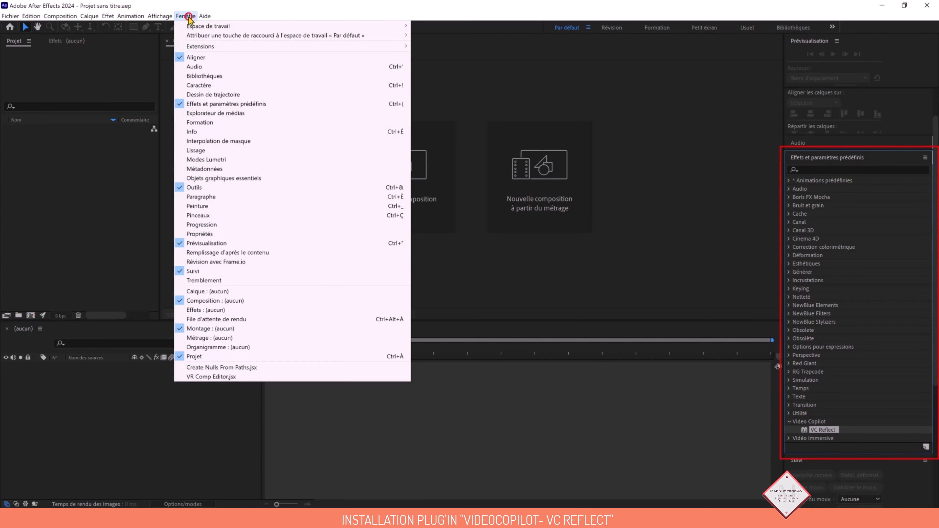
{"action": "mouse_move", "coordinate": [267, 103]}
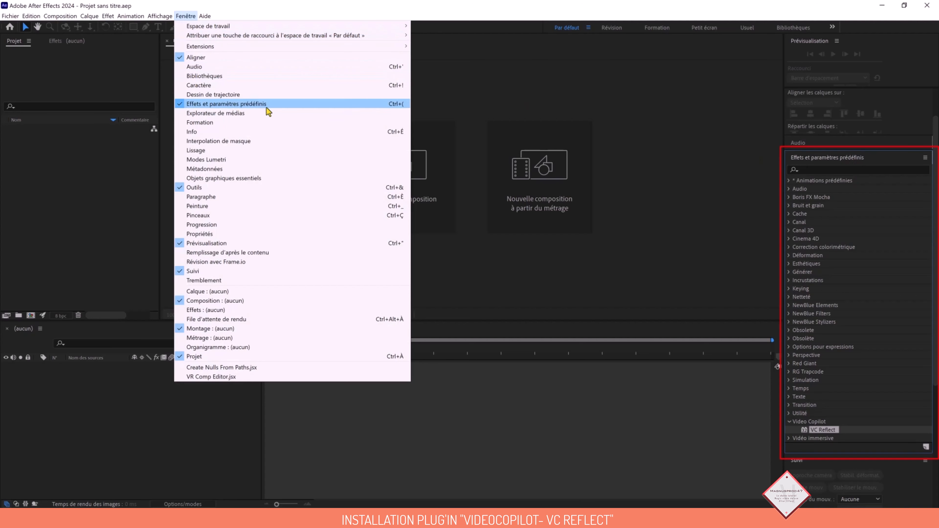
{"action": "mouse_move", "coordinate": [298, 165]}
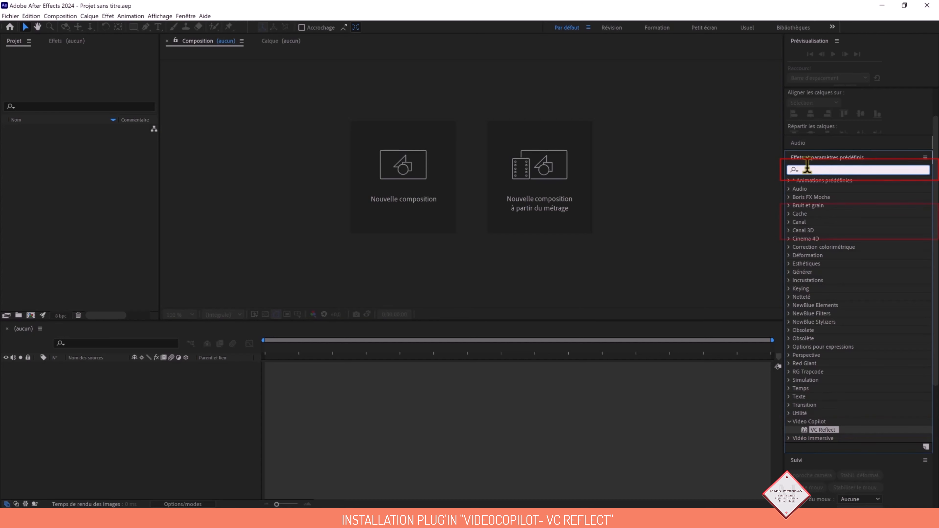
{"action": "type", "text": "vc"}
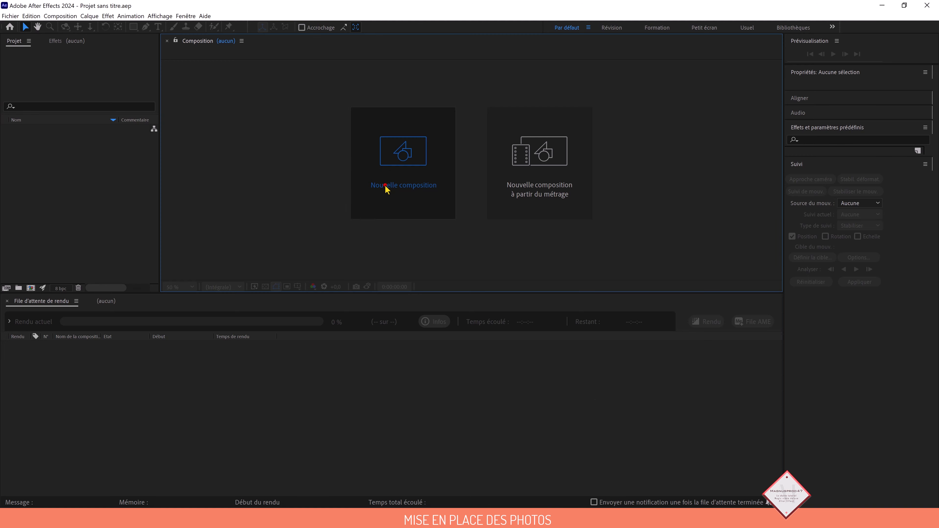
Step: Start a new composition named image_01 with the UHD 4K 3840x2160 25 fps preset, 20 seconds long
{"action": "left_click", "coordinate": [403, 185]}
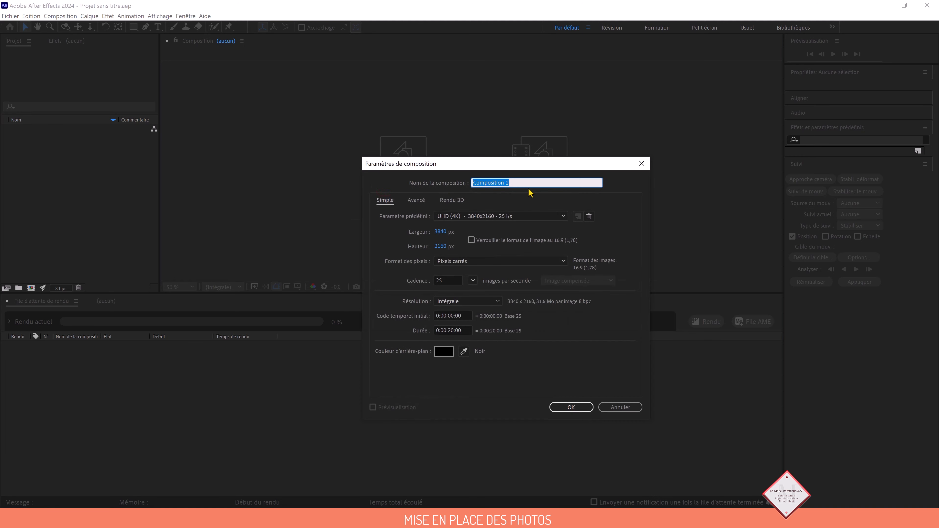
{"action": "type", "text": "img"}
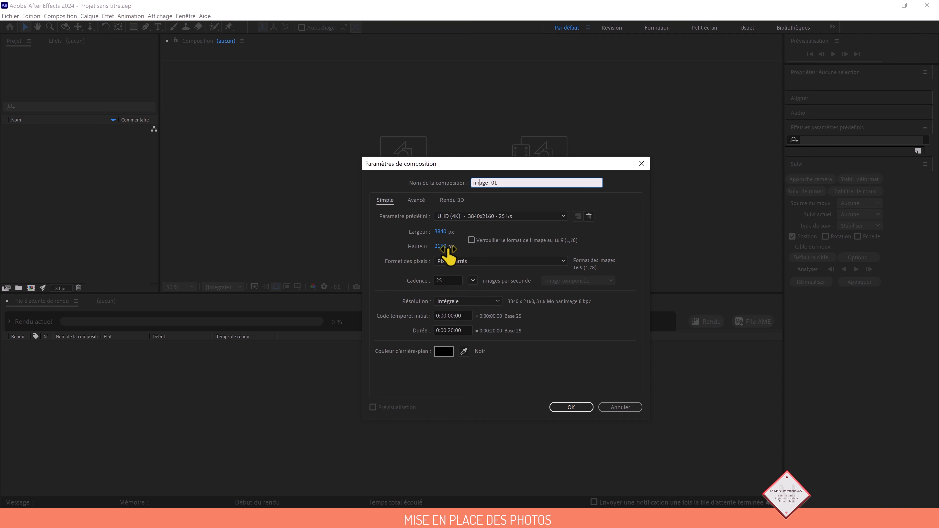
{"action": "left_click", "coordinate": [561, 216]}
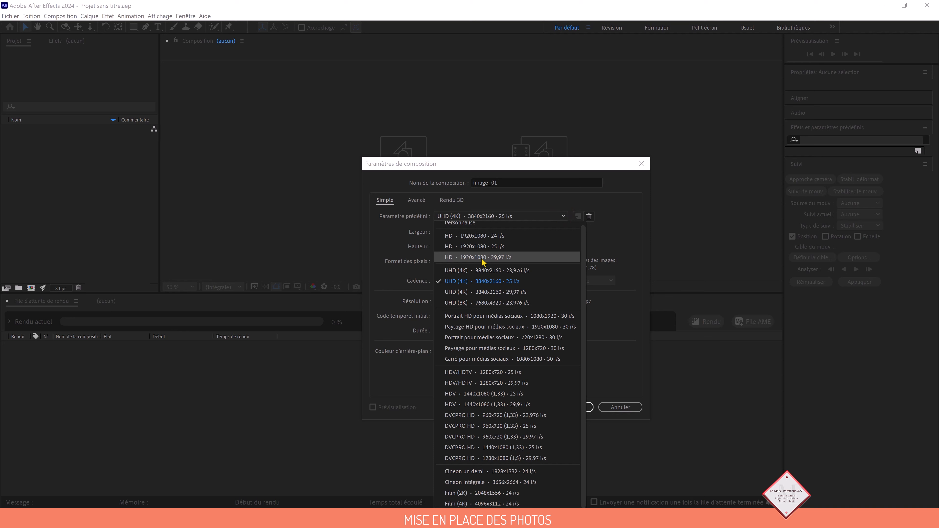
{"action": "mouse_move", "coordinate": [539, 210]}
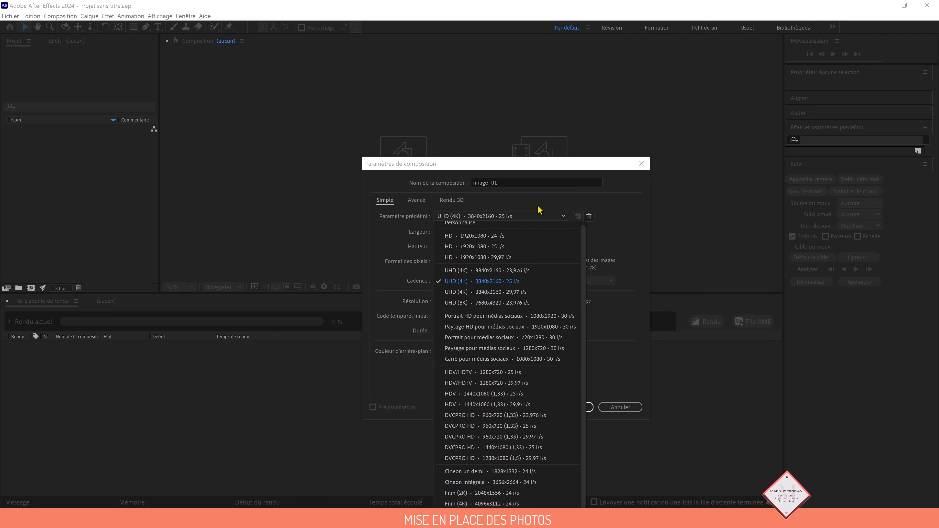
{"action": "left_click", "coordinate": [472, 281]}
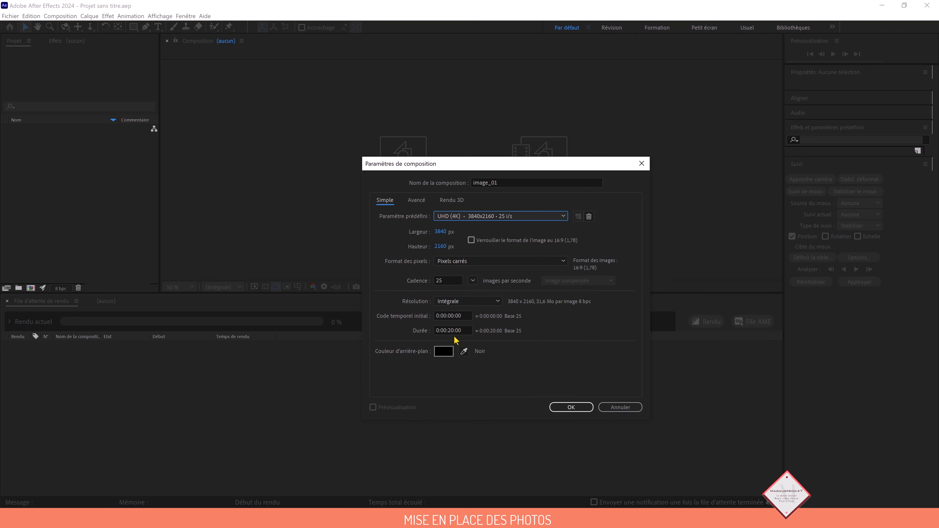
{"action": "mouse_move", "coordinate": [456, 340]}
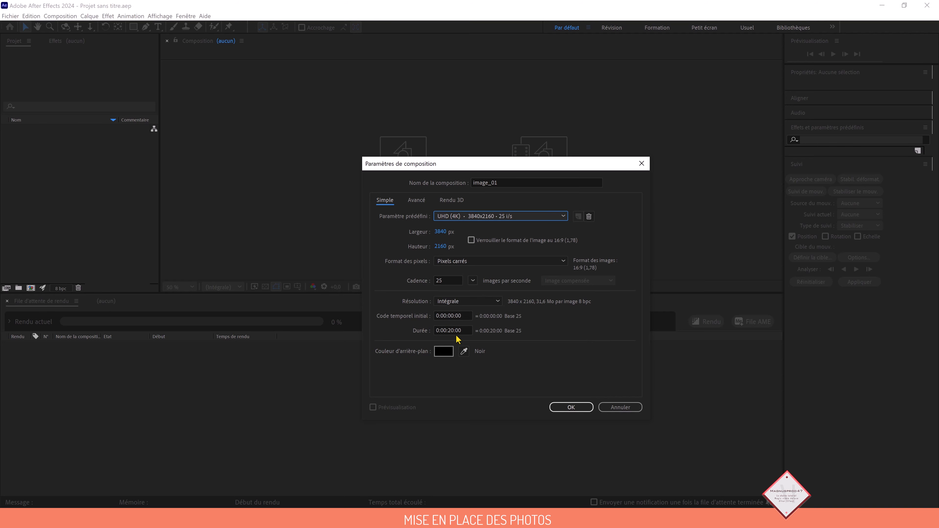
Step: Confirm image_01 and duplicate it with Ctrl+D toward image_10
{"action": "left_click", "coordinate": [569, 407]}
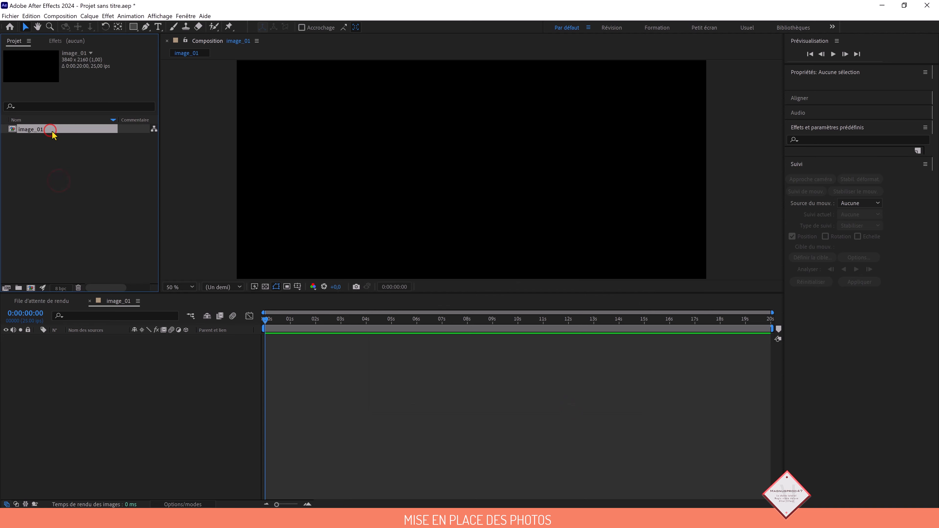
{"action": "key", "text": "ctrl+d"}
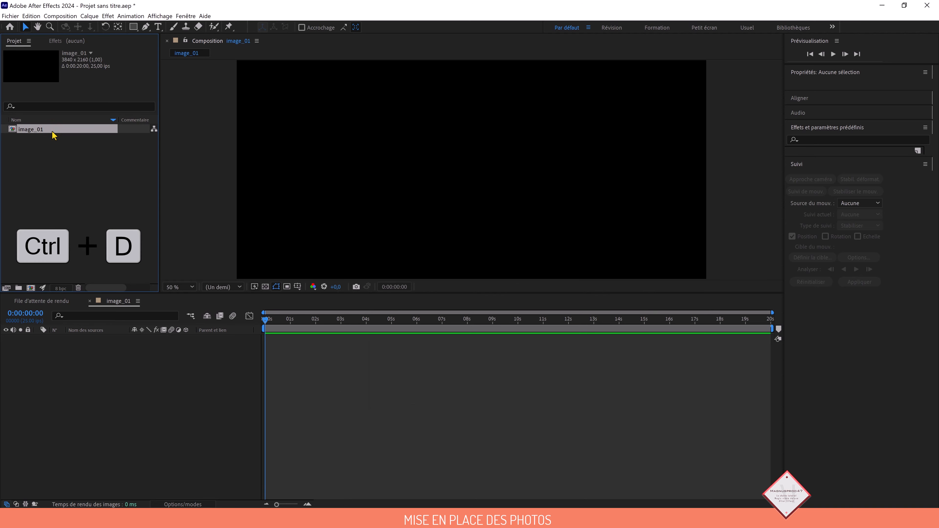
{"action": "key", "text": "ctrl+d"}
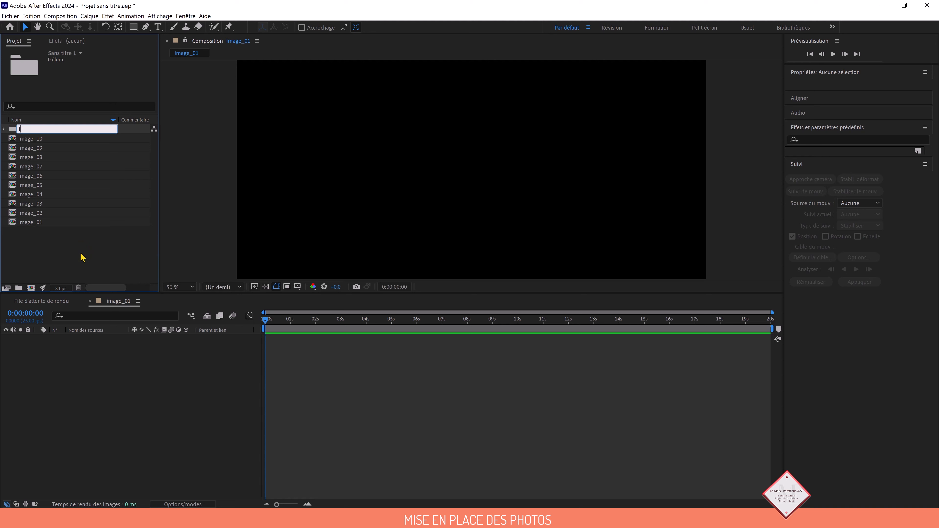
Step: Name the new project folder 'images'
{"action": "type", "text": "images"}
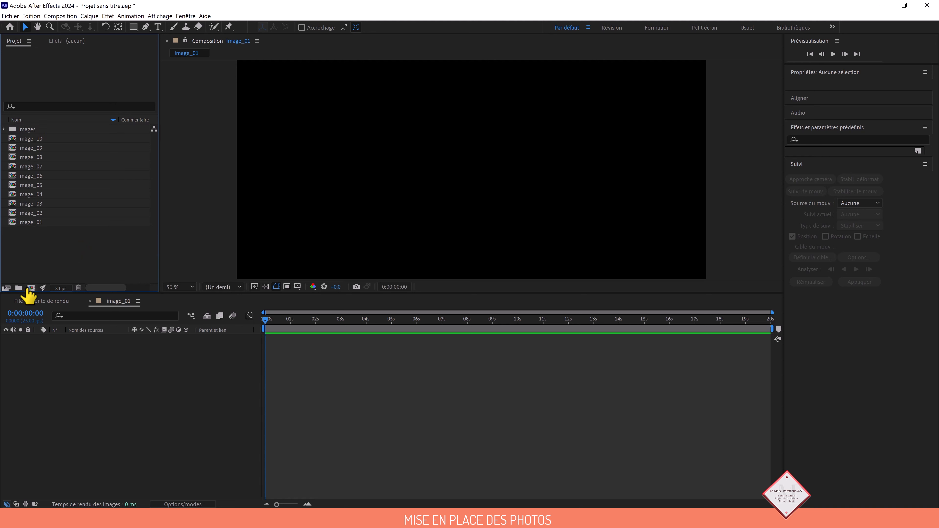
{"action": "mouse_move", "coordinate": [85, 267]}
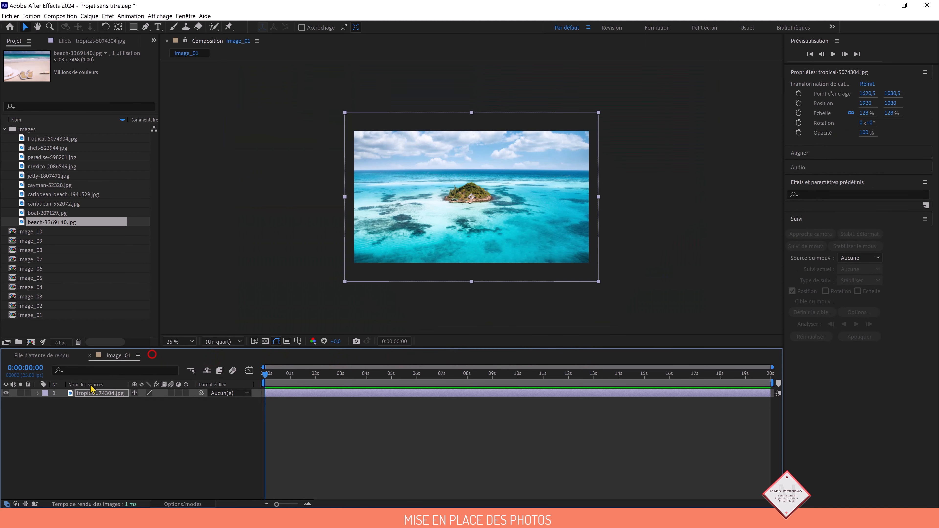
Step: Collapse the images folder and create a new 4K 20-second composition named 'composition principale'
{"action": "left_click", "coordinate": [5, 129]}
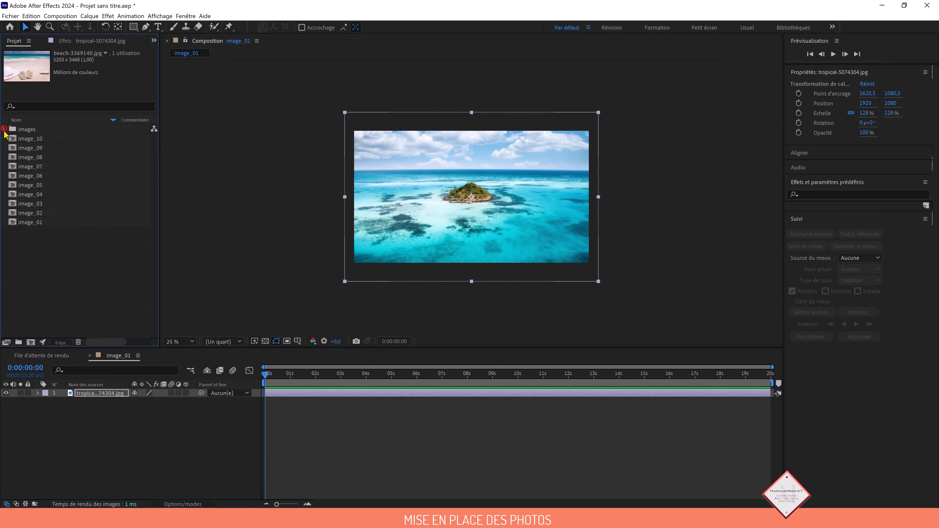
{"action": "left_click", "coordinate": [5, 129]}
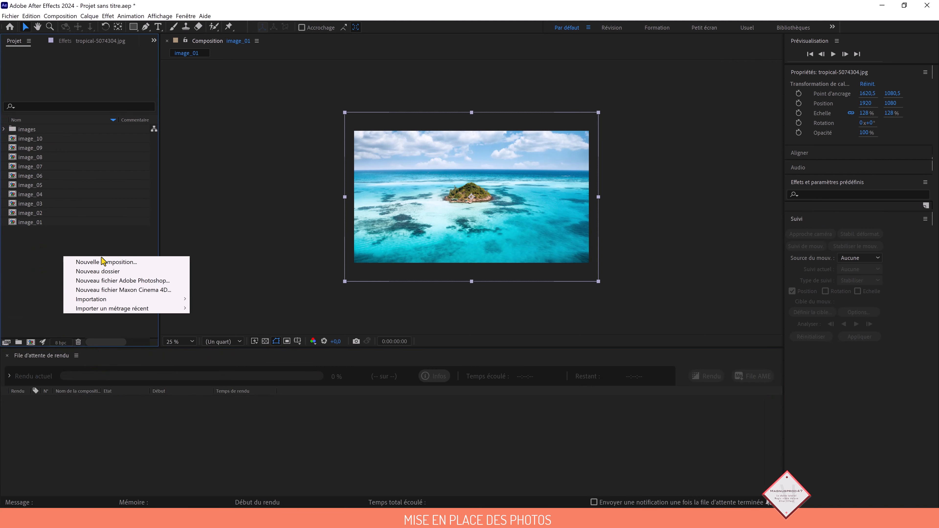
{"action": "left_click", "coordinate": [107, 261]}
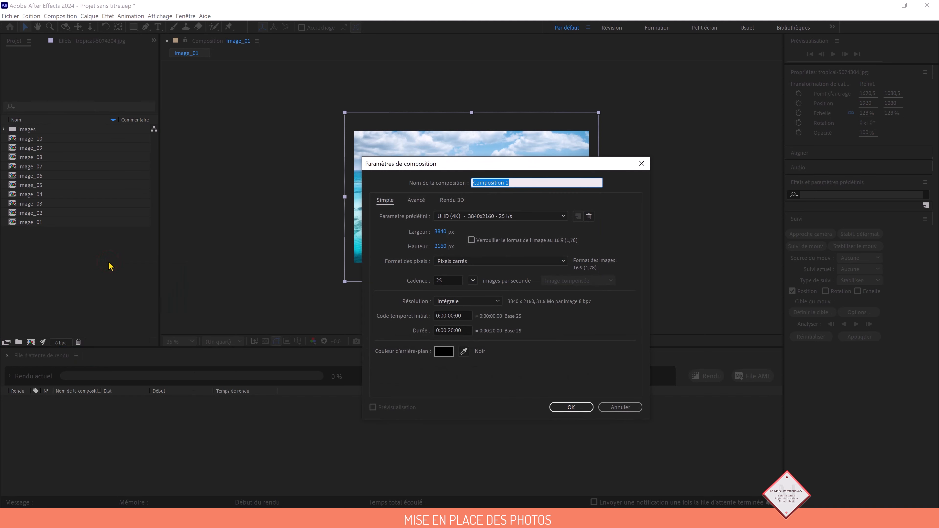
{"action": "type", "text": "co"}
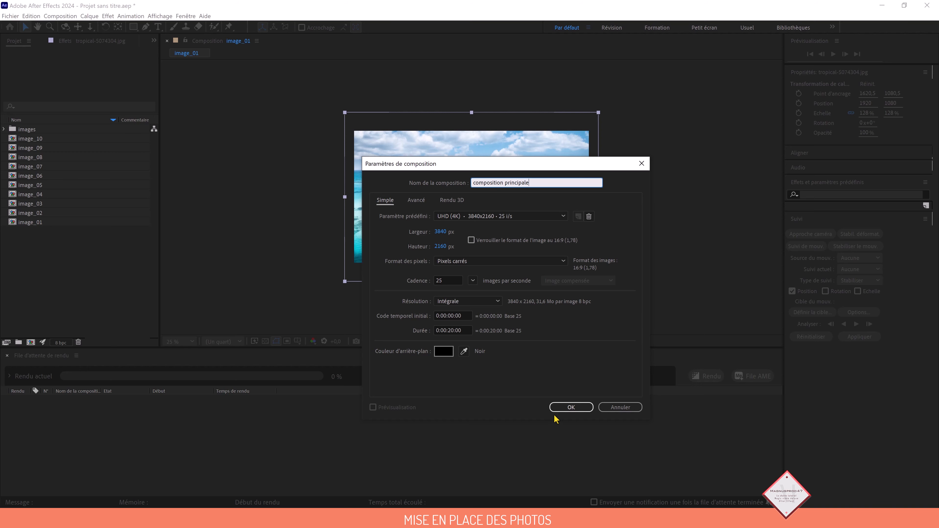
{"action": "left_click", "coordinate": [569, 407]}
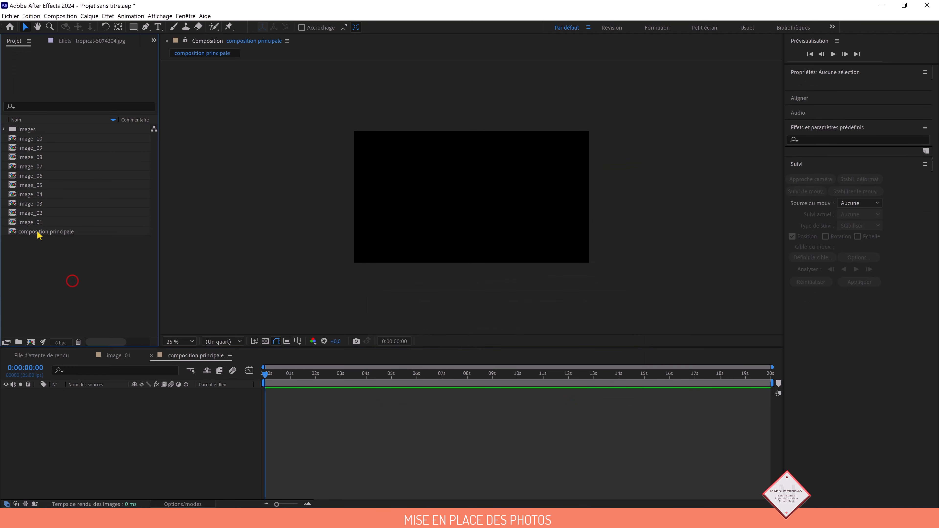
{"action": "mouse_move", "coordinate": [34, 222]}
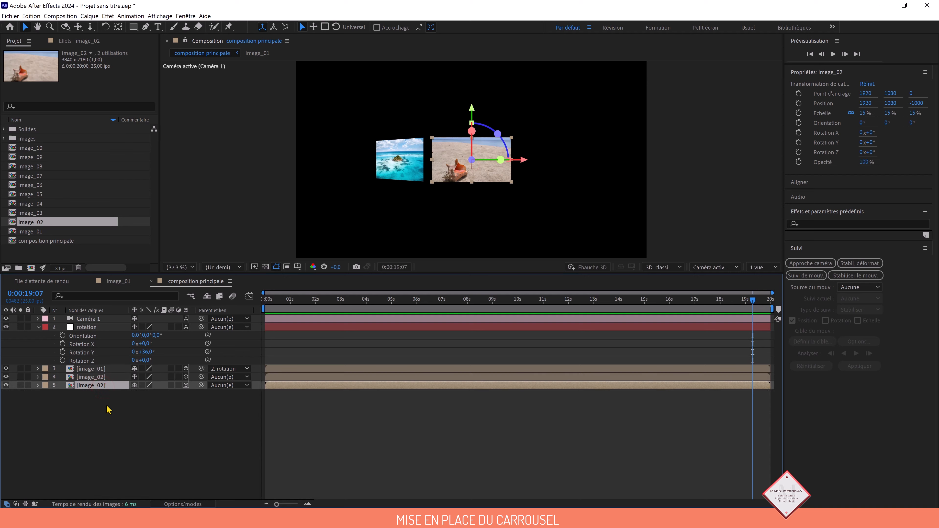
{"action": "left_click", "coordinate": [30, 213]}
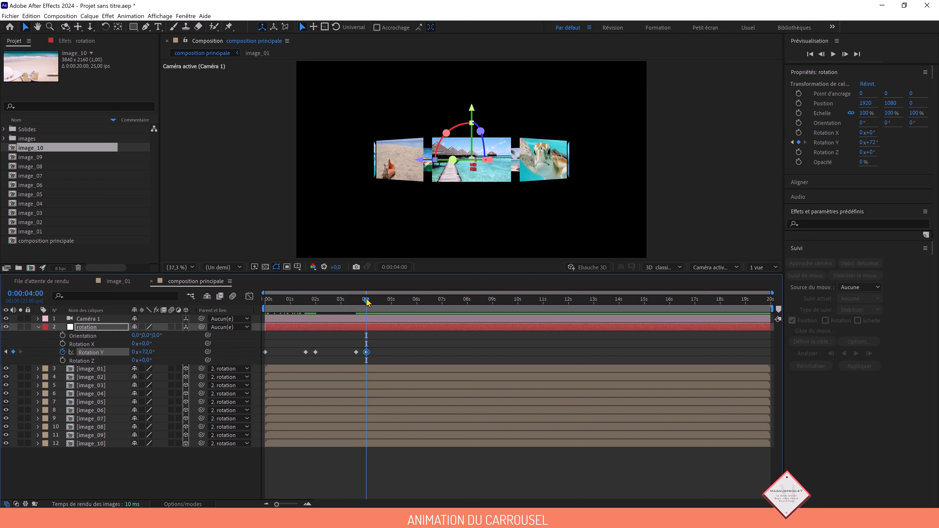
Step: Move the current-time indicator later to place the next hold-then-turn Rotation Y keyframes
{"action": "left_click", "coordinate": [400, 300]}
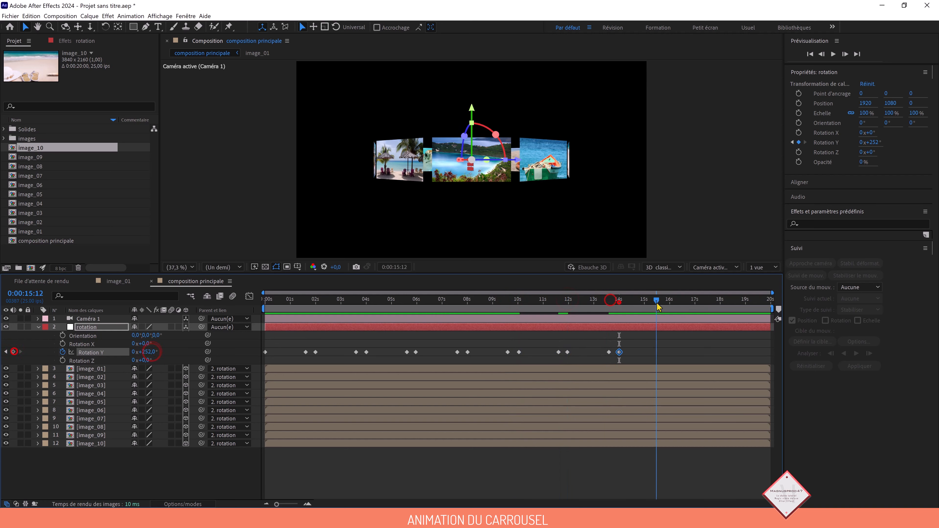
Step: Move to about 0:00:15:23 for the Rotation Y keyframe reaching 288°
{"action": "left_click", "coordinate": [659, 299]}
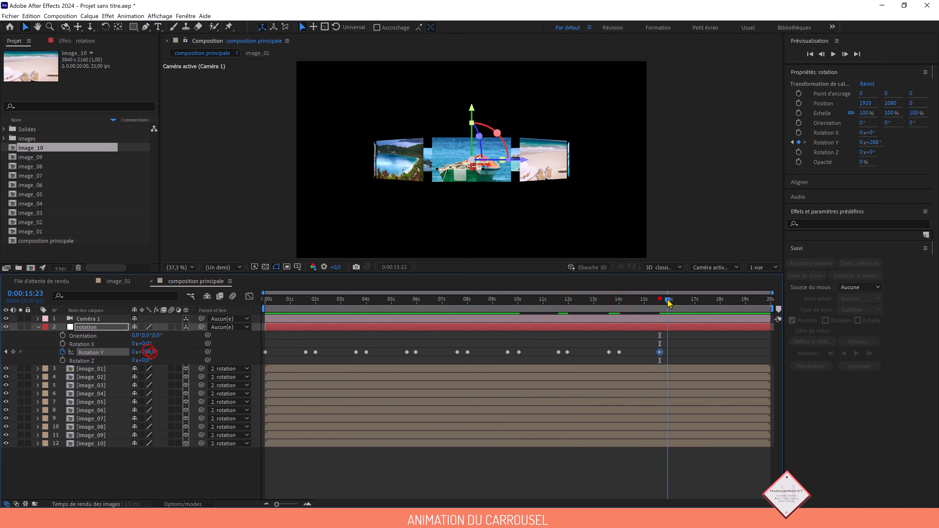